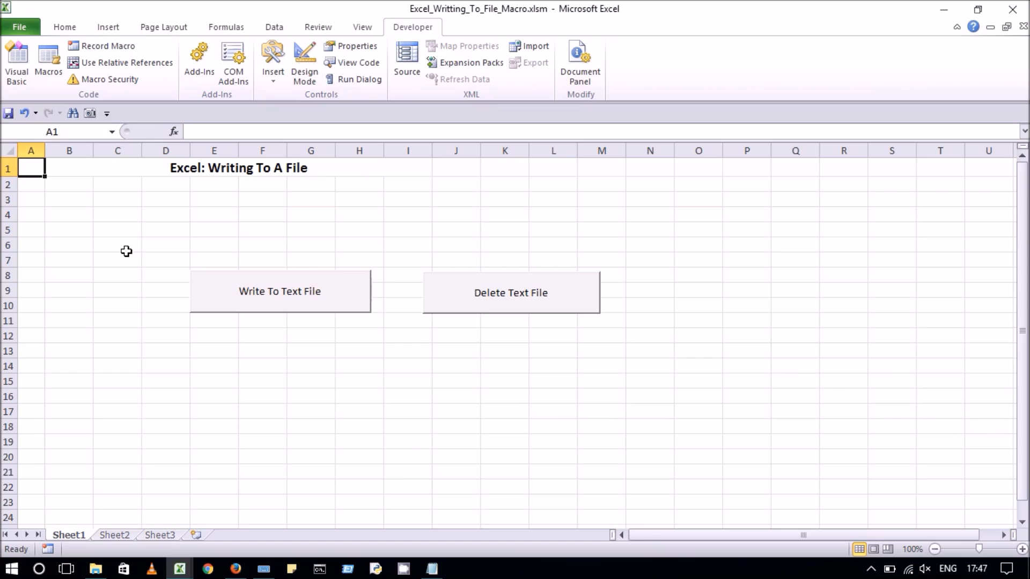
pyautogui.moveTo(288, 310)
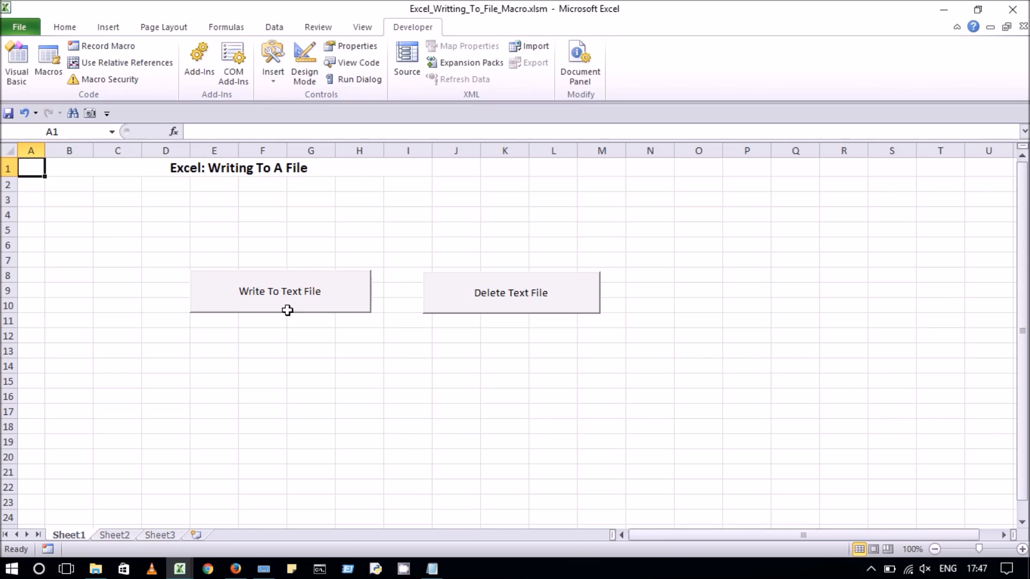
pyautogui.moveTo(300, 302)
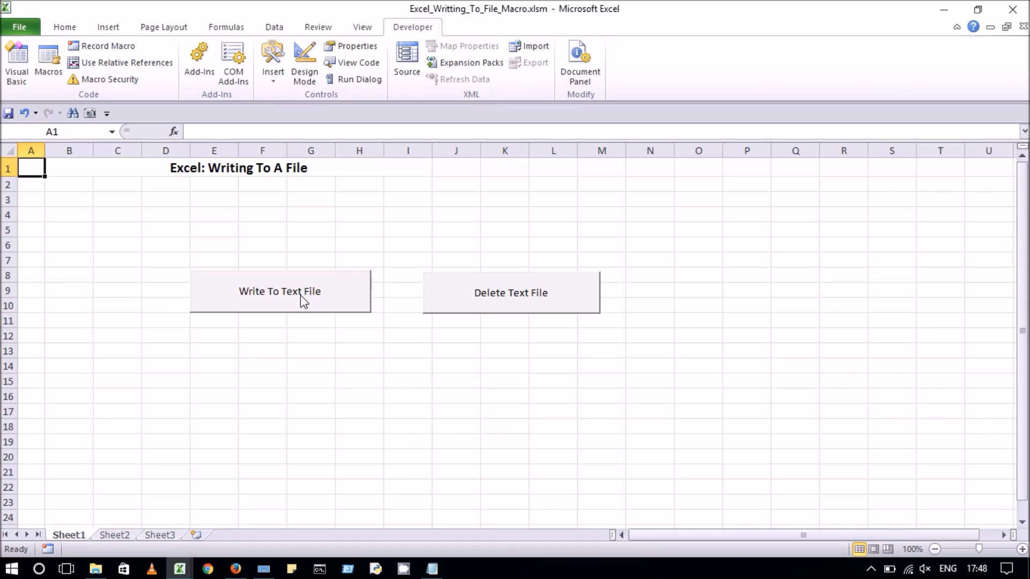
# Run Write To Text File then Delete Text File, confirming each message, and view the macro code via Developer
pyautogui.click(279, 290)
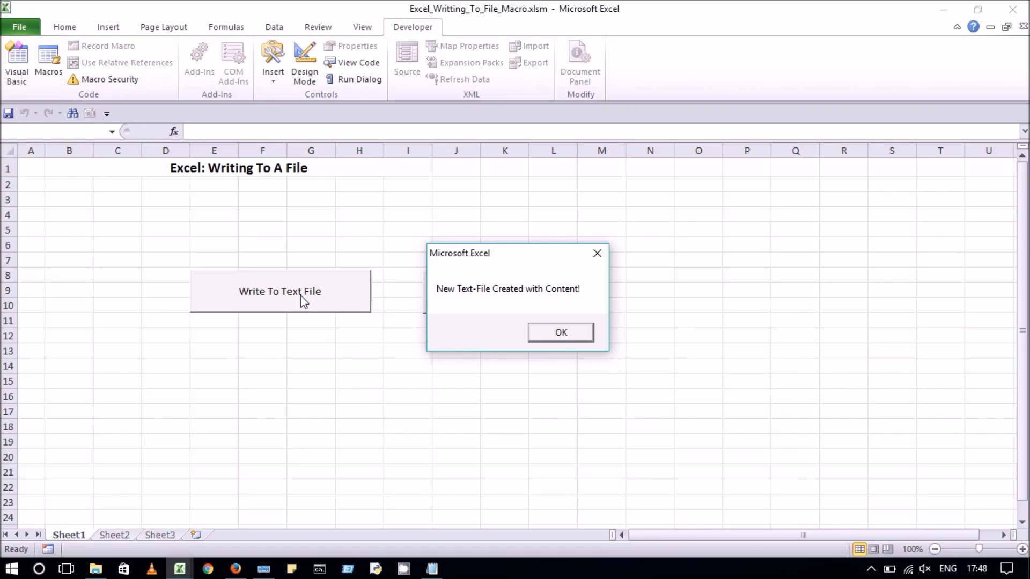
pyautogui.moveTo(560, 333)
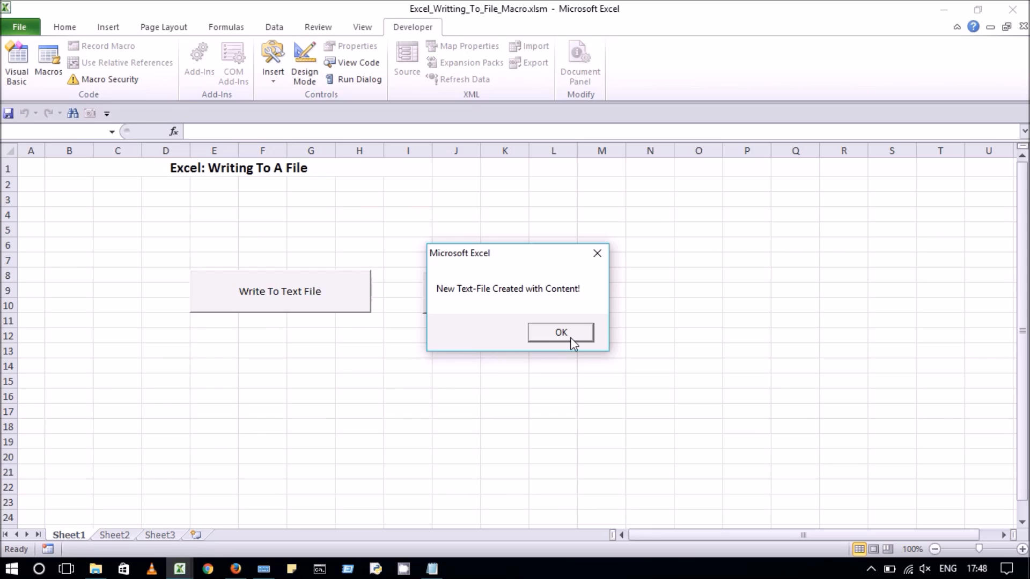
pyautogui.click(561, 333)
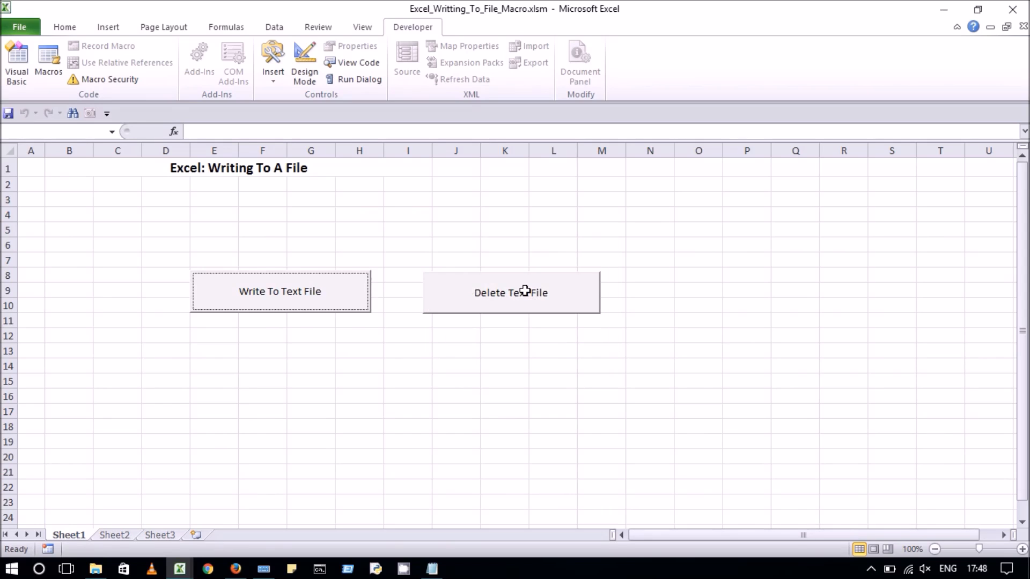
pyautogui.click(511, 292)
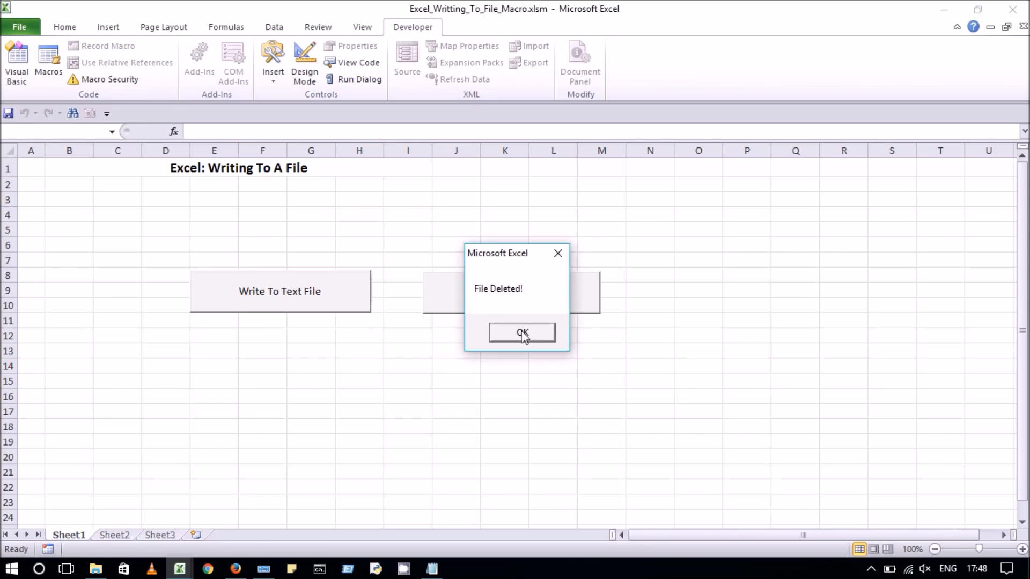
pyautogui.click(522, 332)
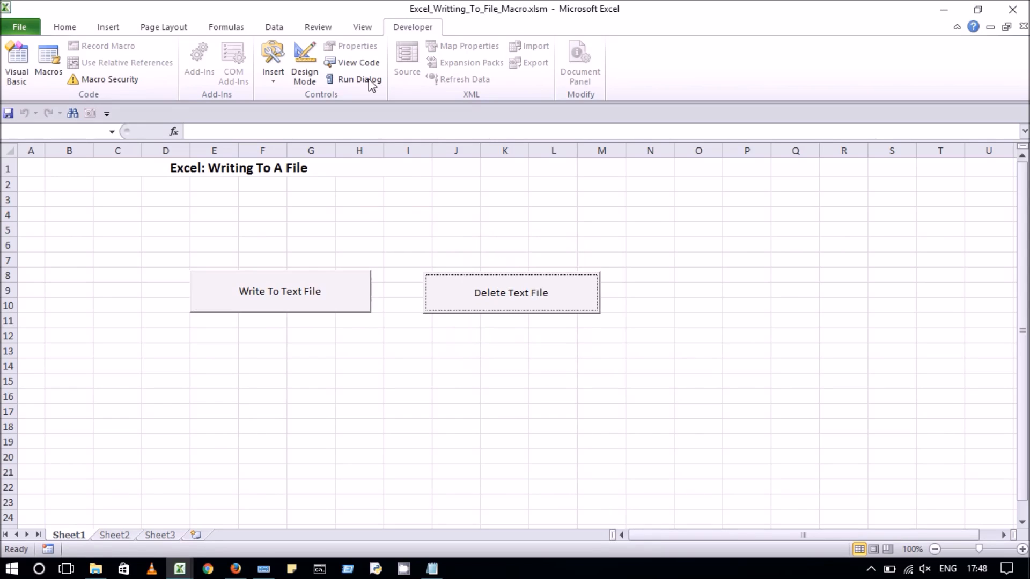
pyautogui.click(358, 62)
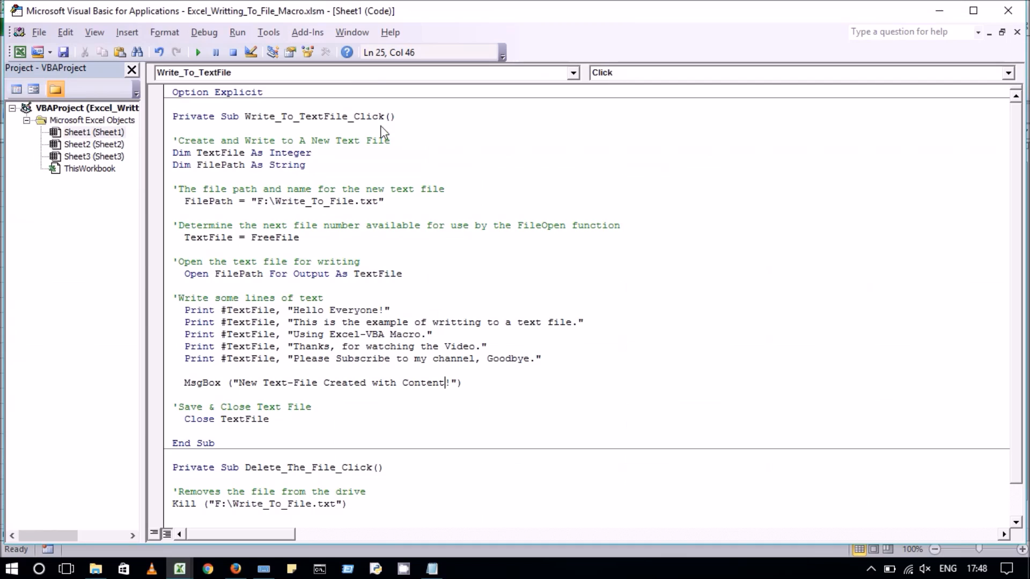
pyautogui.moveTo(410, 151)
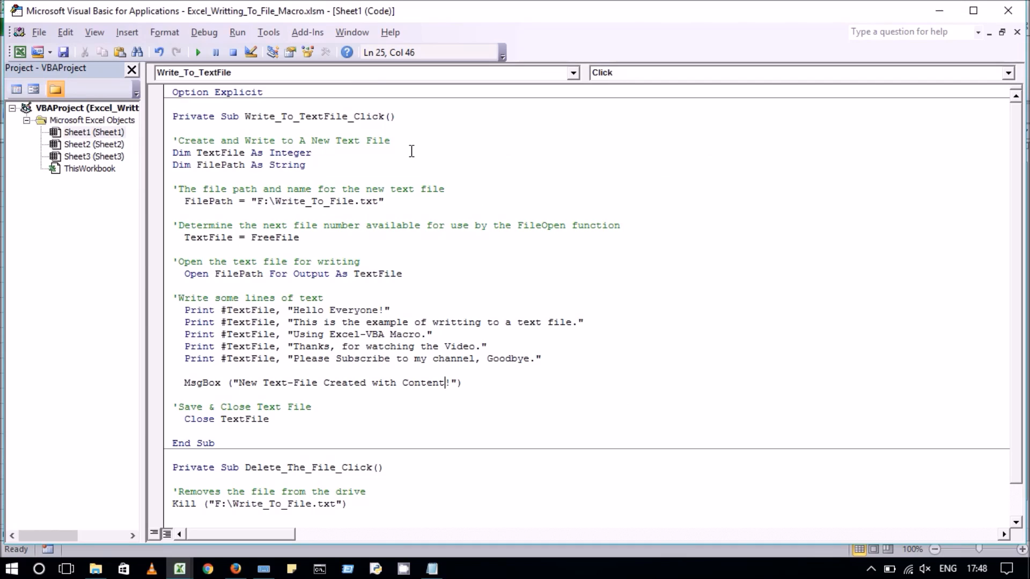
pyautogui.moveTo(471, 201)
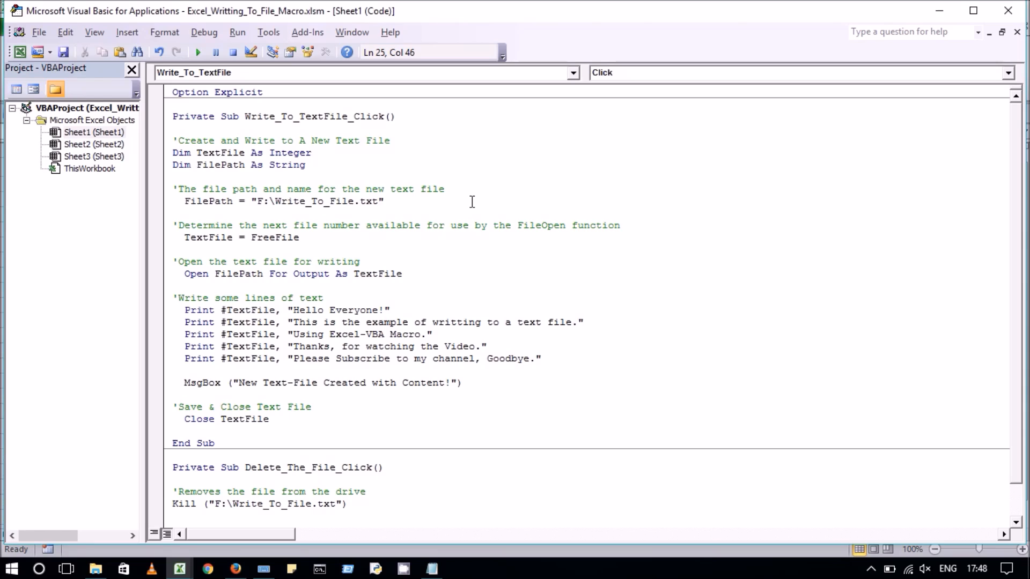
pyautogui.moveTo(465, 258)
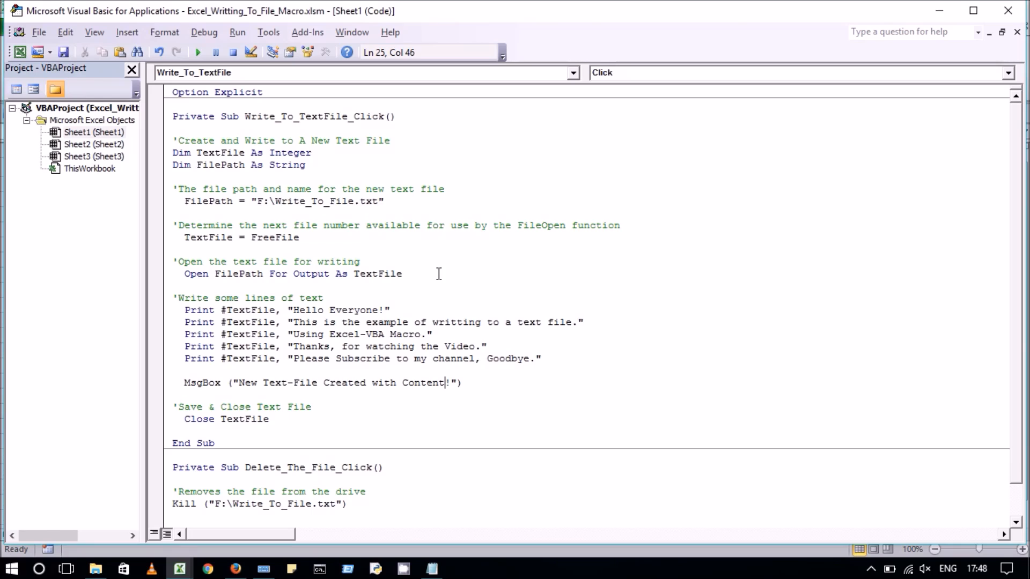
pyautogui.moveTo(554, 285)
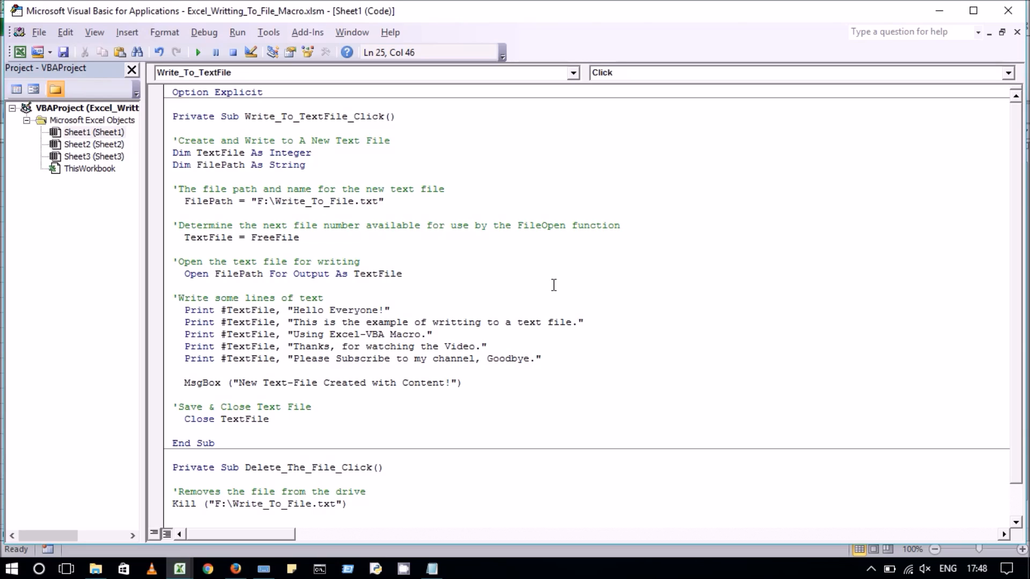
pyautogui.moveTo(488, 403)
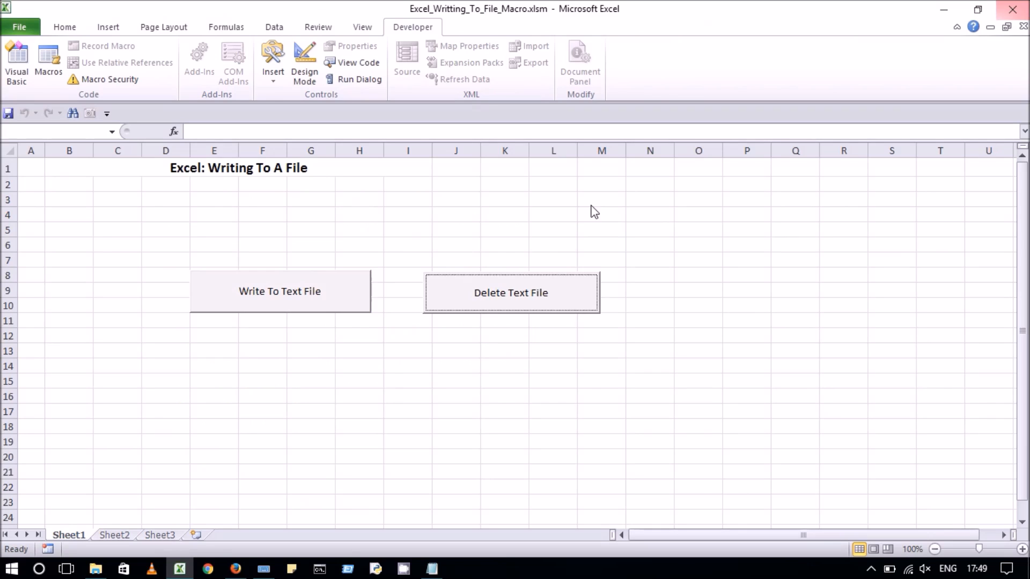
pyautogui.moveTo(312, 201)
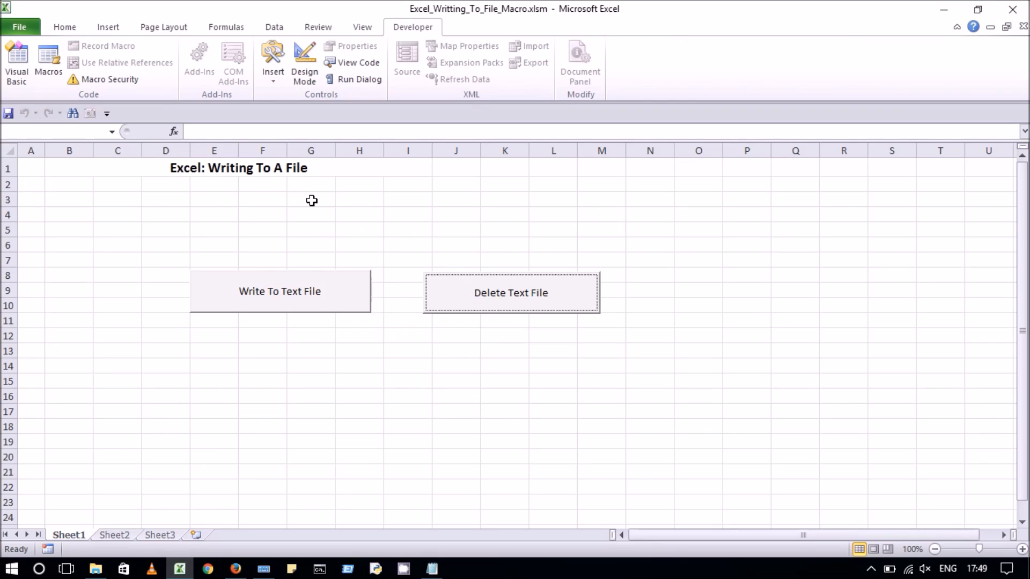
pyautogui.moveTo(287, 294)
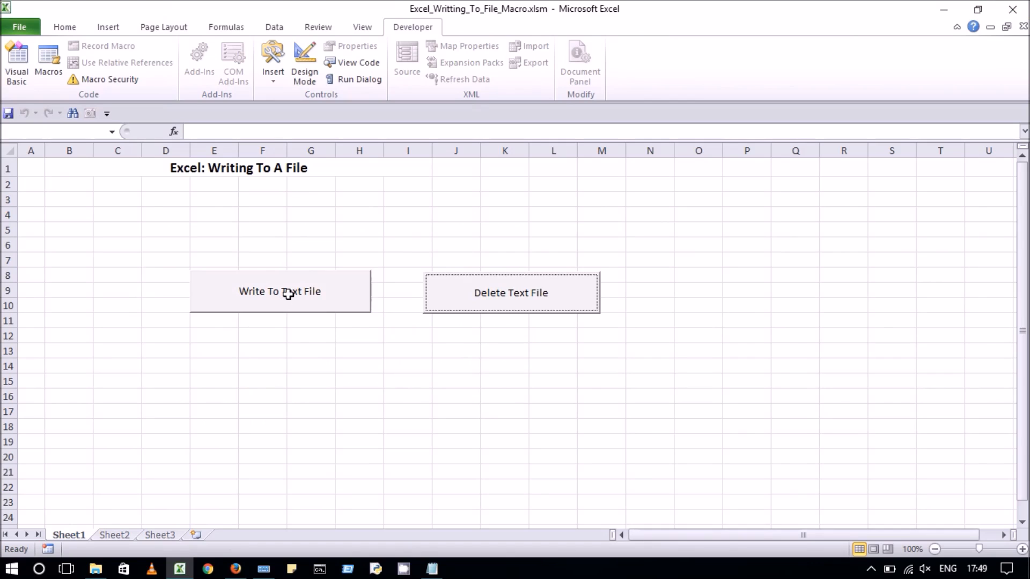
# Run Write To Text File again and confirm the new-file-created message
pyautogui.click(279, 291)
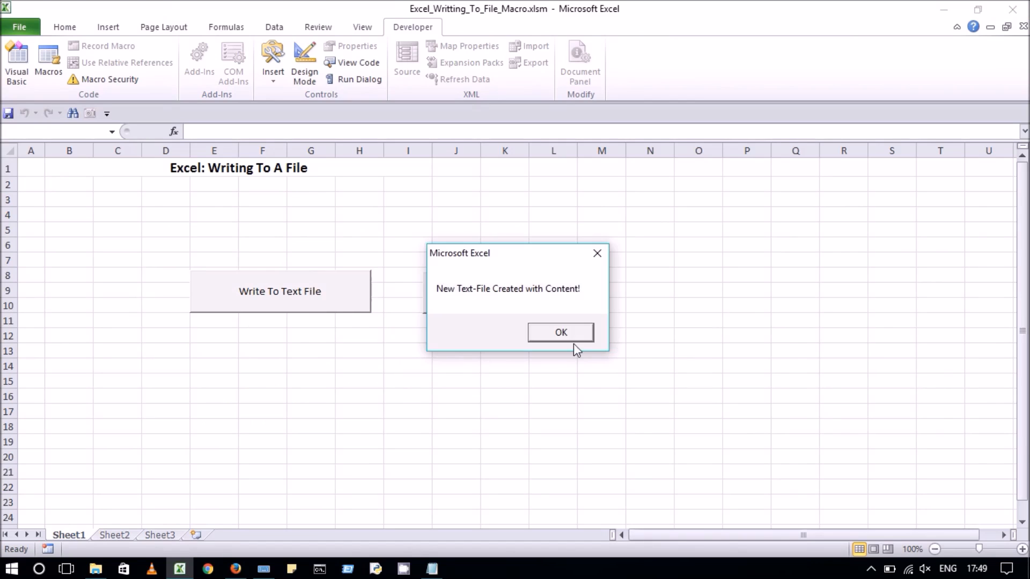
pyautogui.click(560, 331)
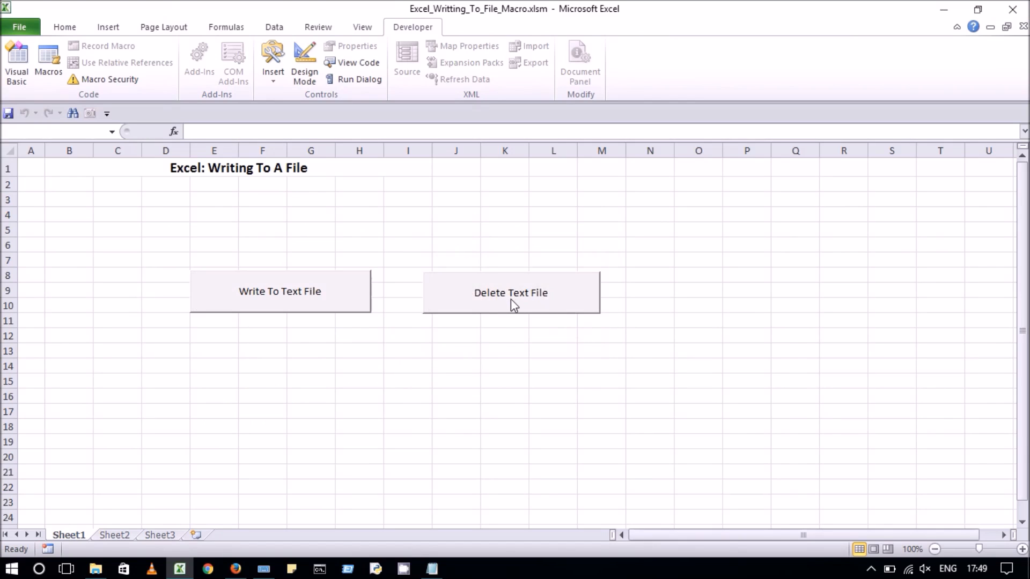